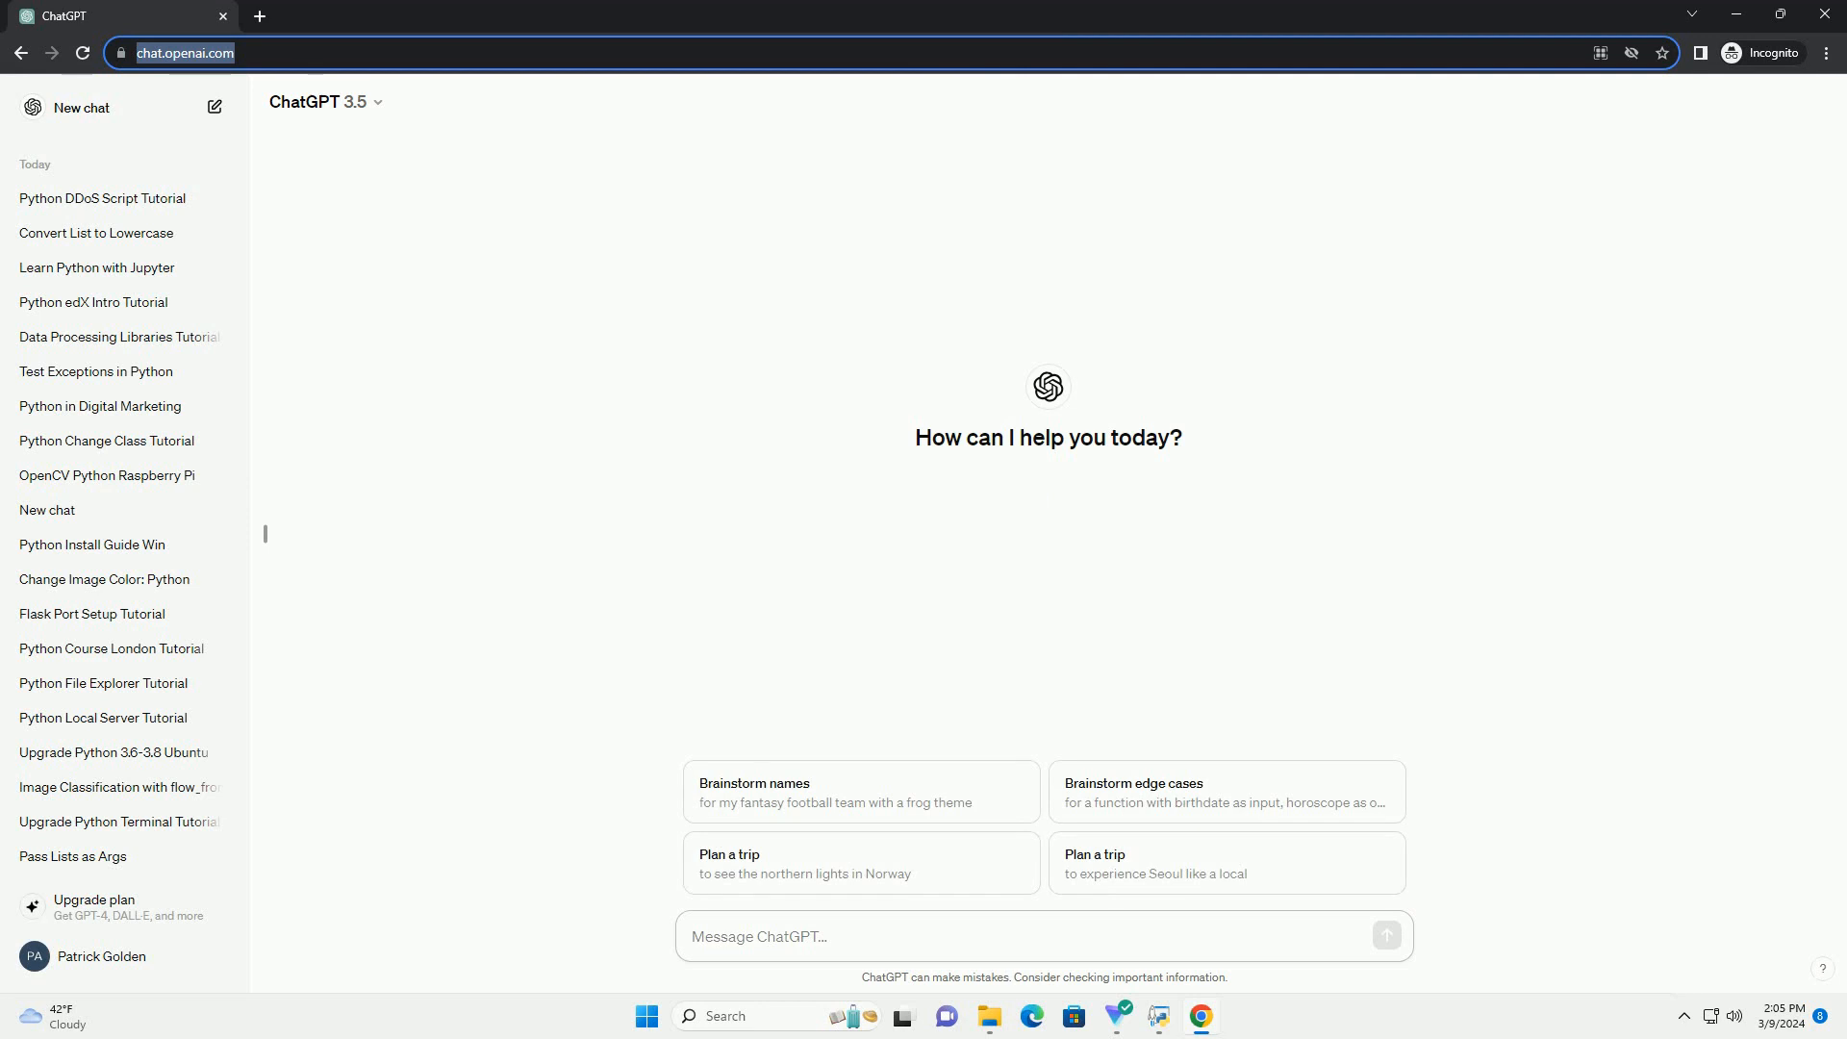
# Step: Ask ChatGPT for an informative tutorial on the command to check the Python version in Windows
pyautogui.write('write an informative tutorial about command to check python version in windows w')
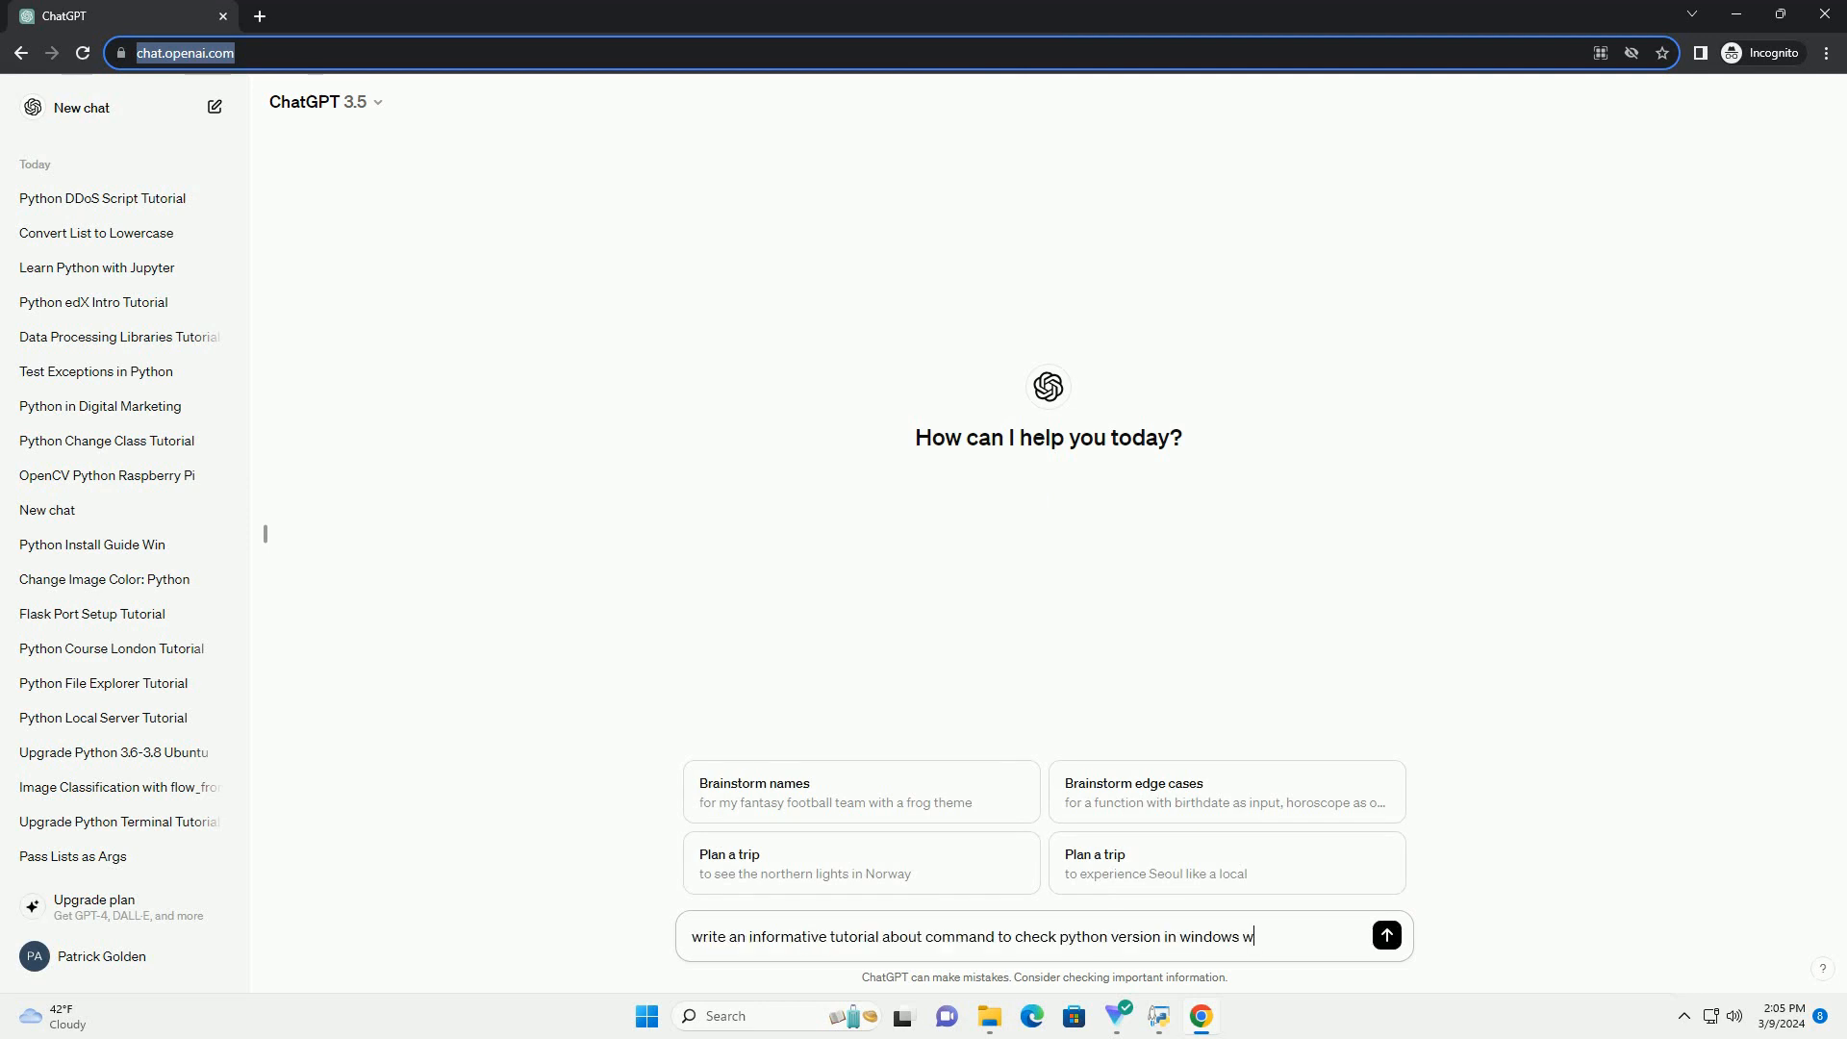
pyautogui.click(1385, 935)
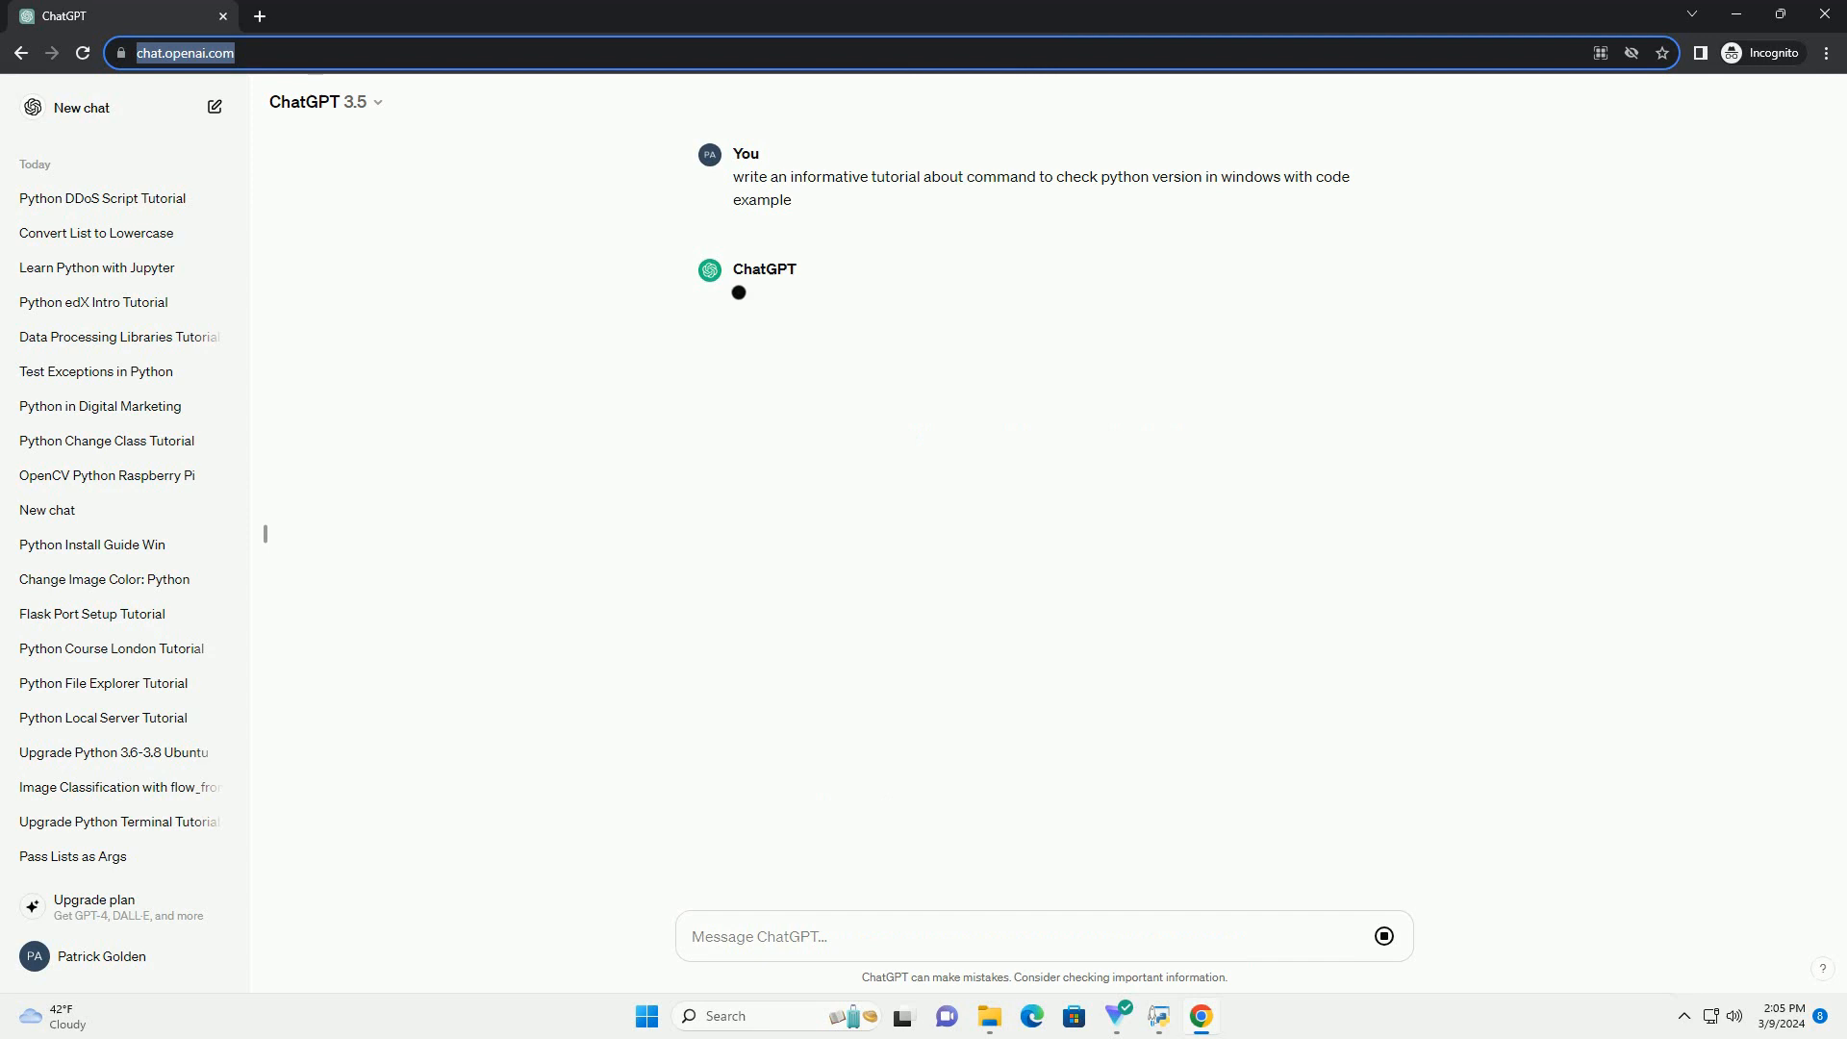